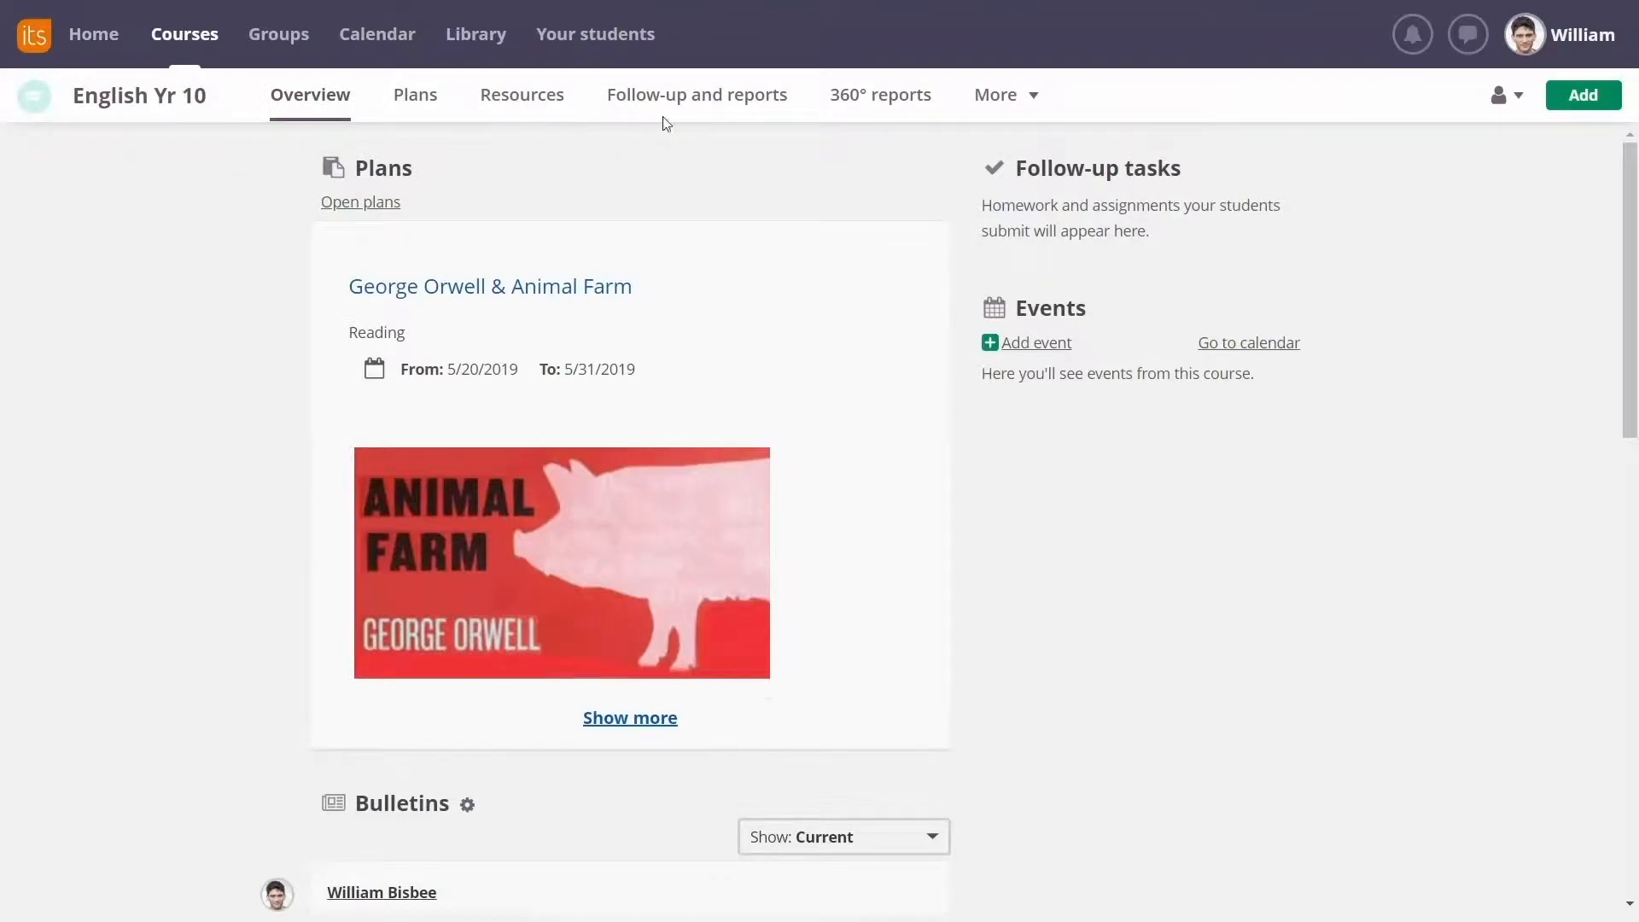
Show the English Yr 10 gradebook via Follow-up and reports and scan the student grades.
click(697, 94)
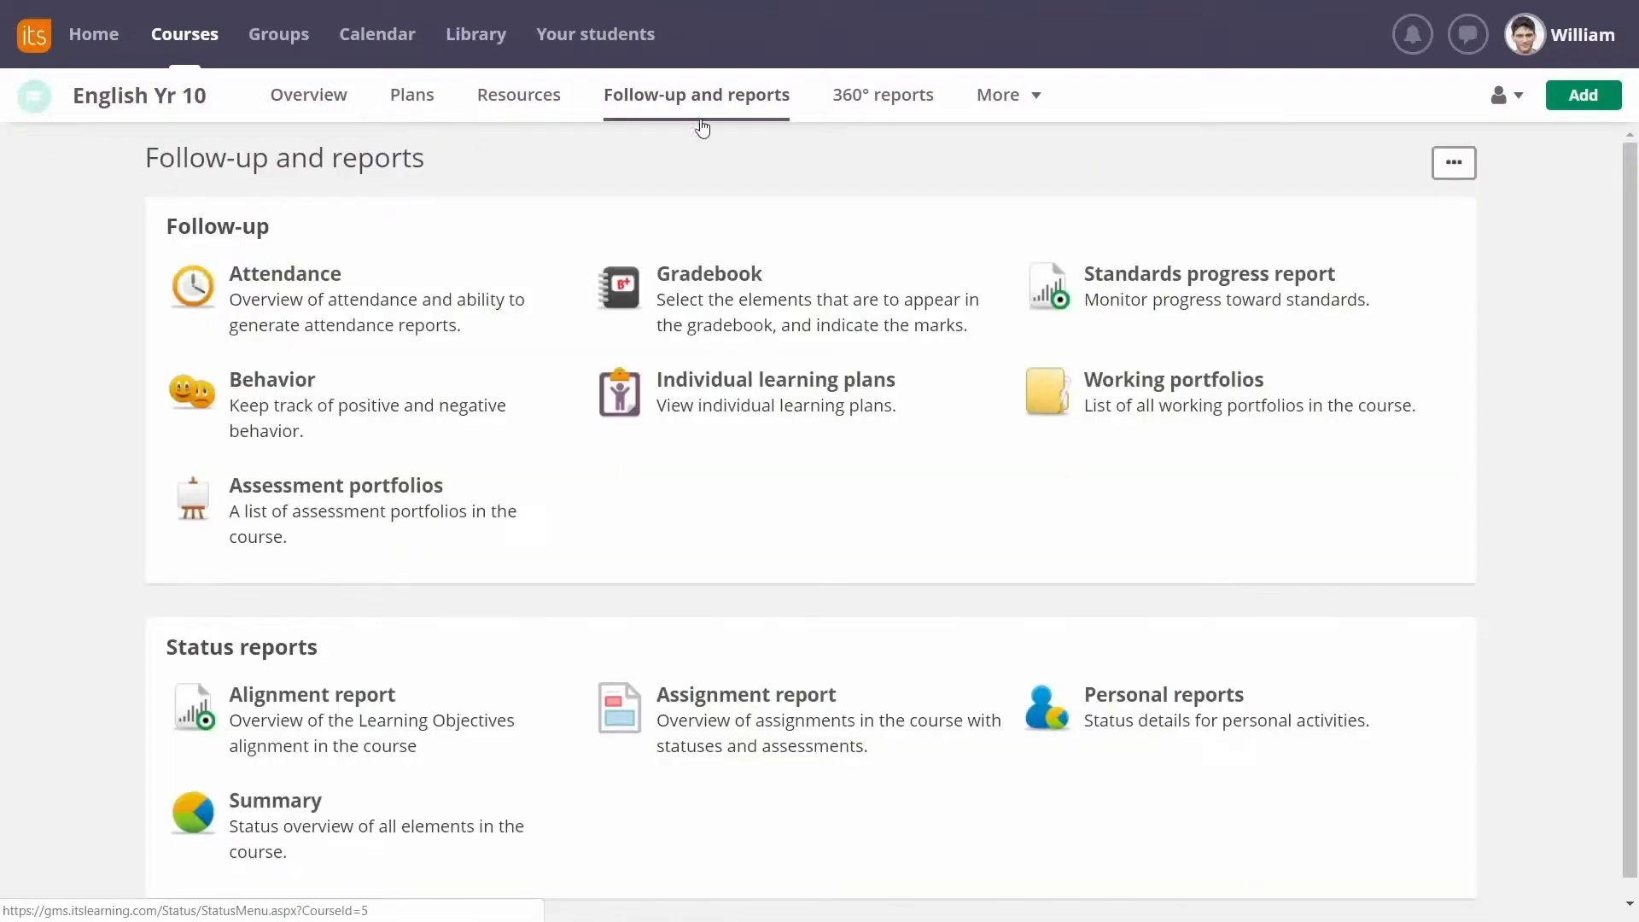
click(710, 273)
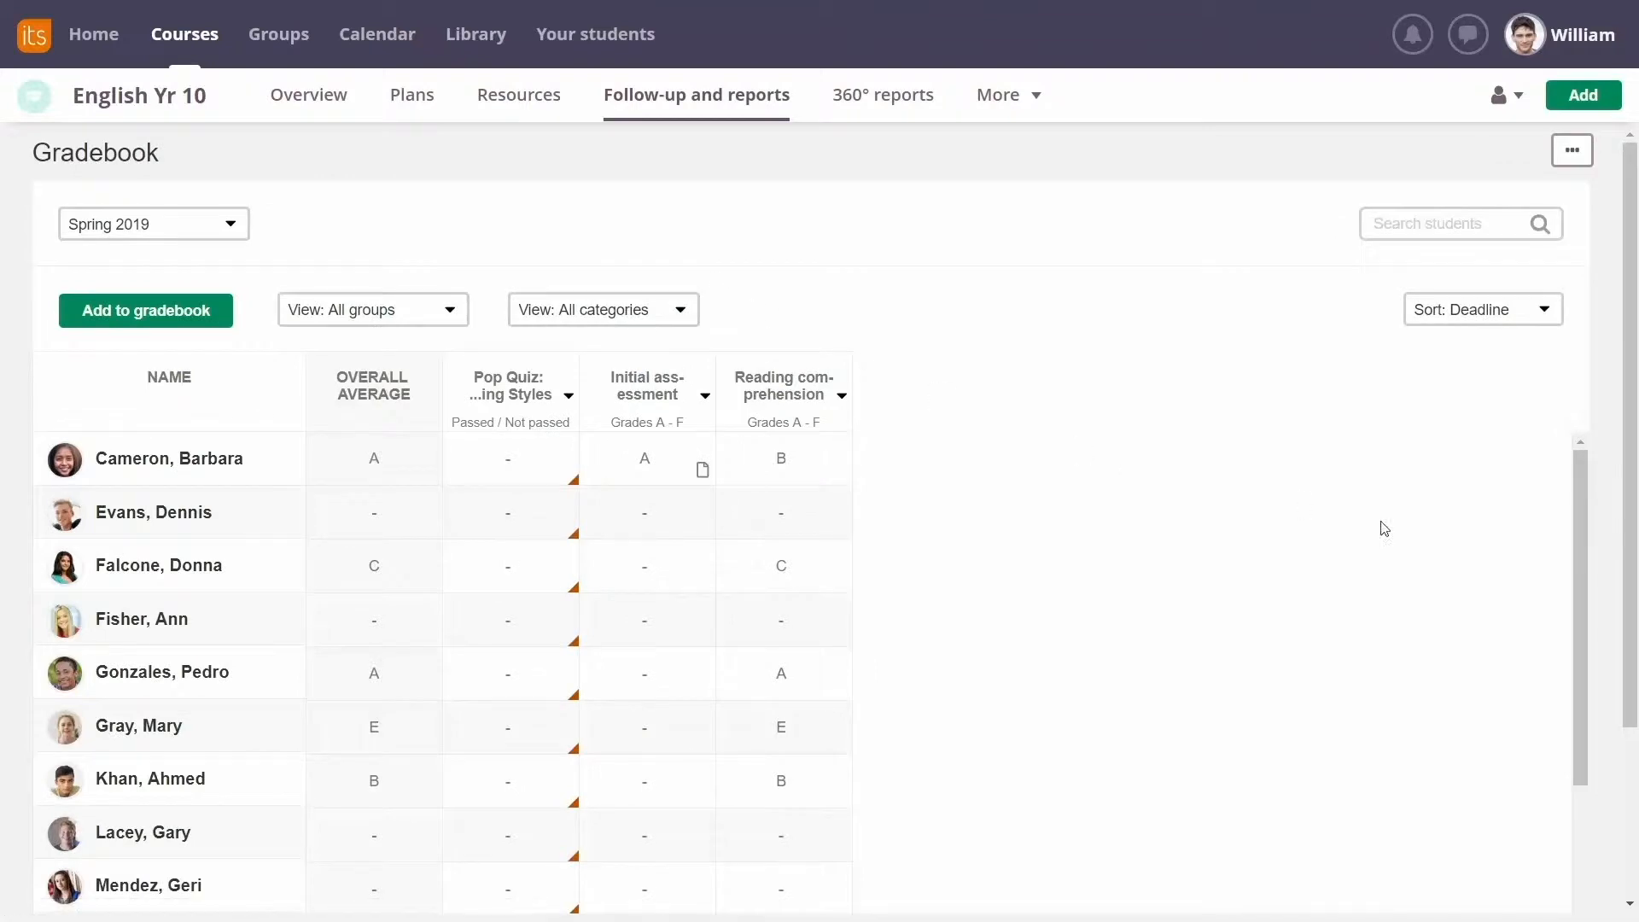
scroll(down, 3)
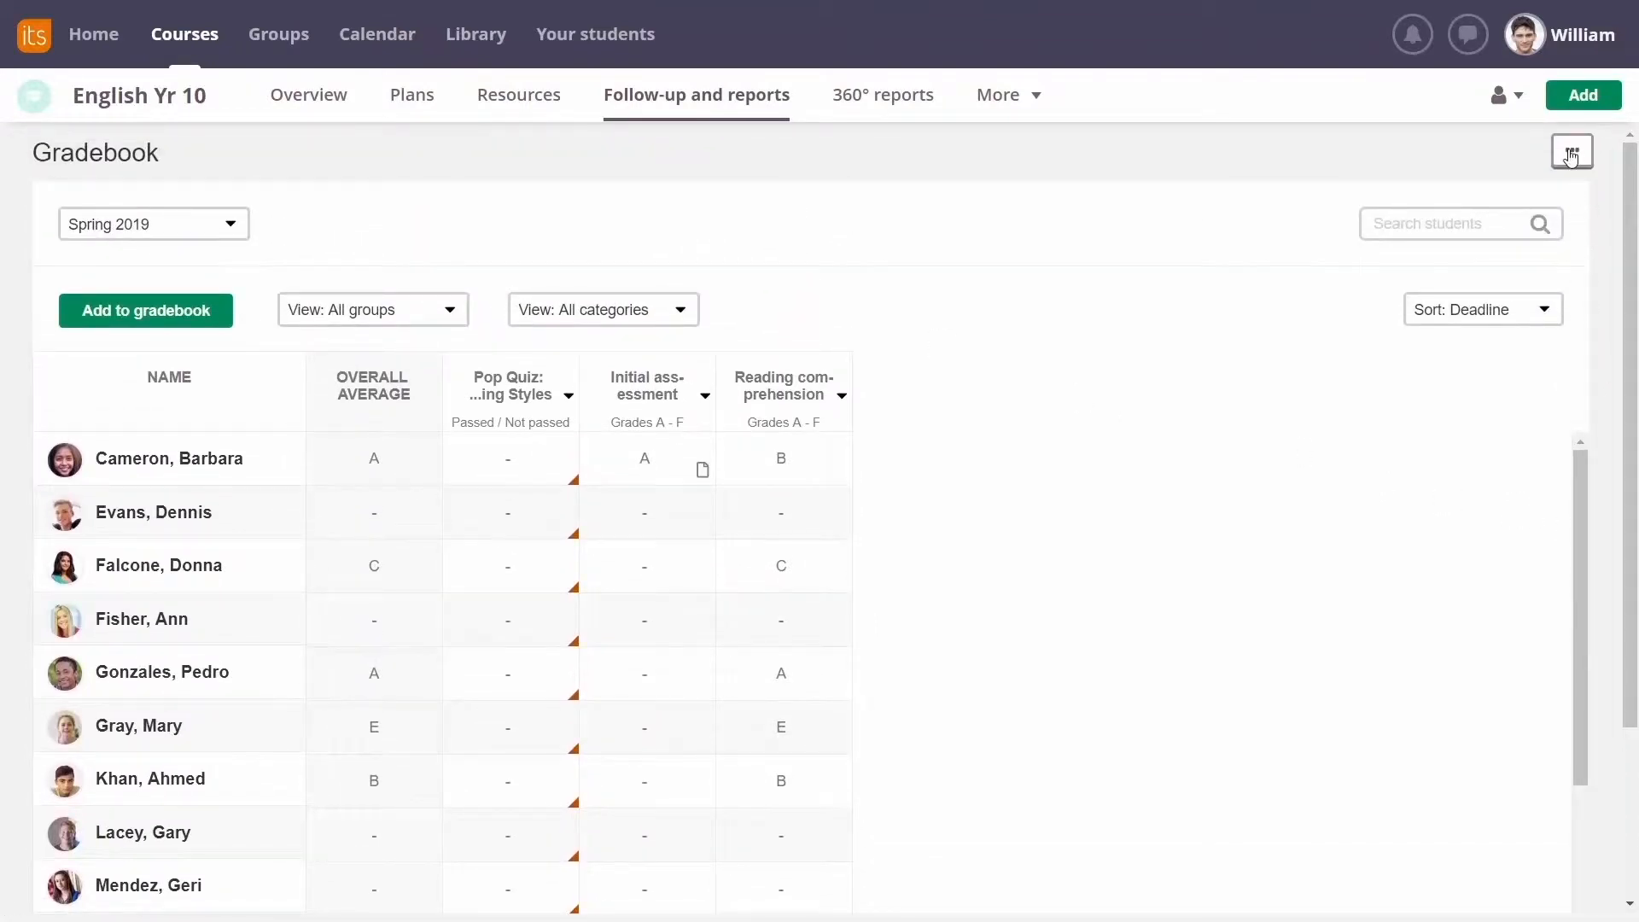
View Trends and progress for the Spring 2019 term.
click(1571, 150)
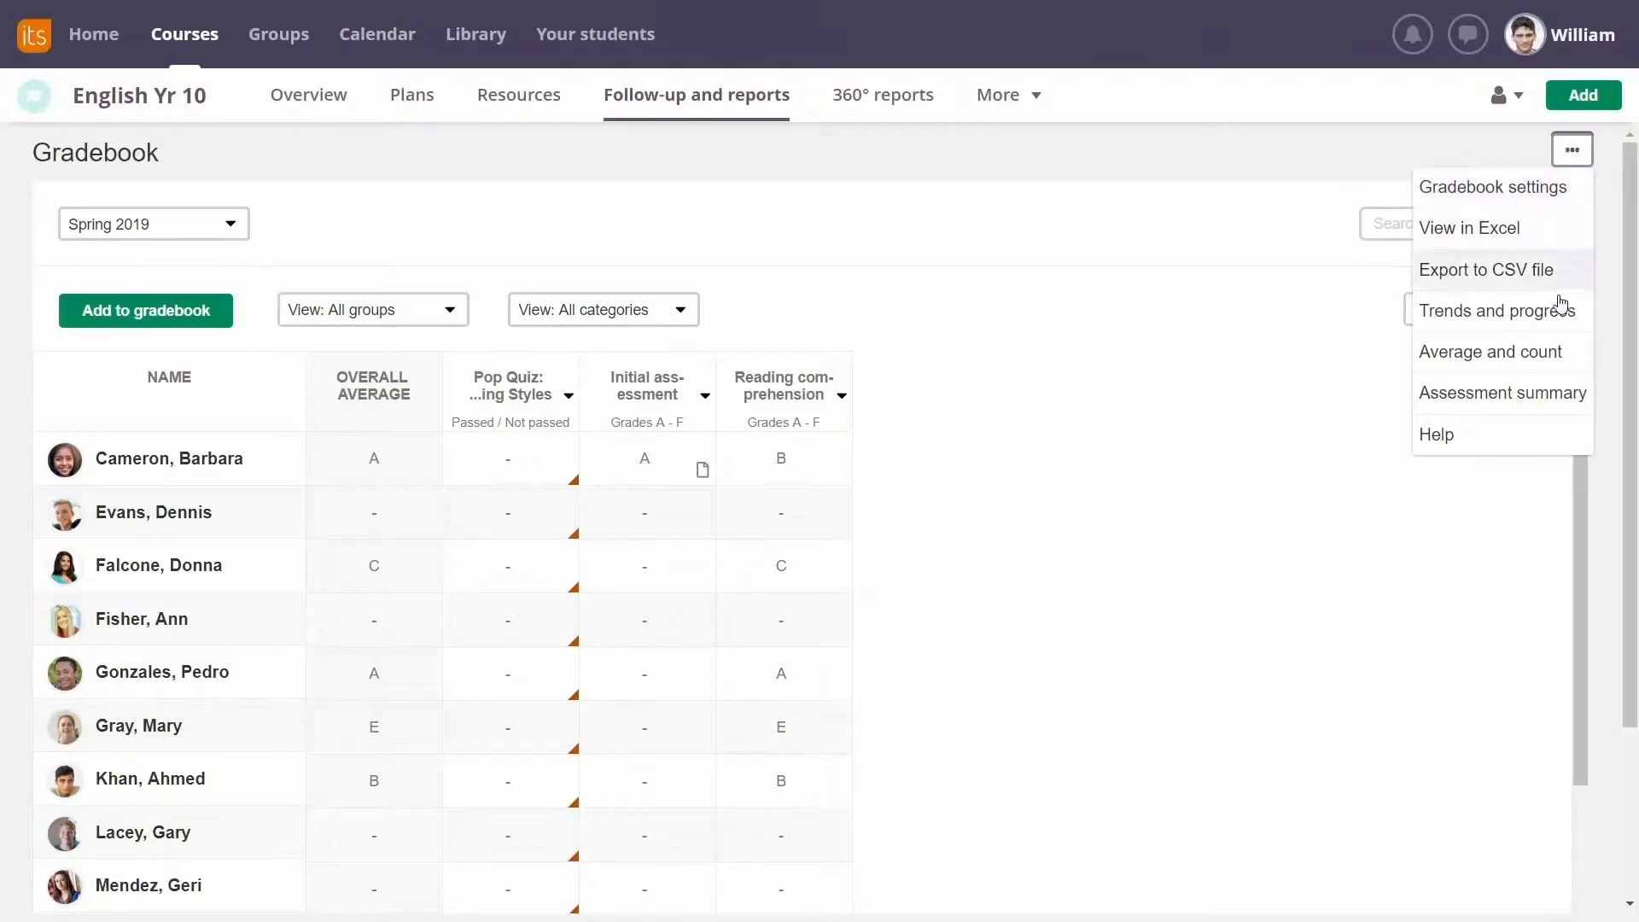
click(1496, 310)
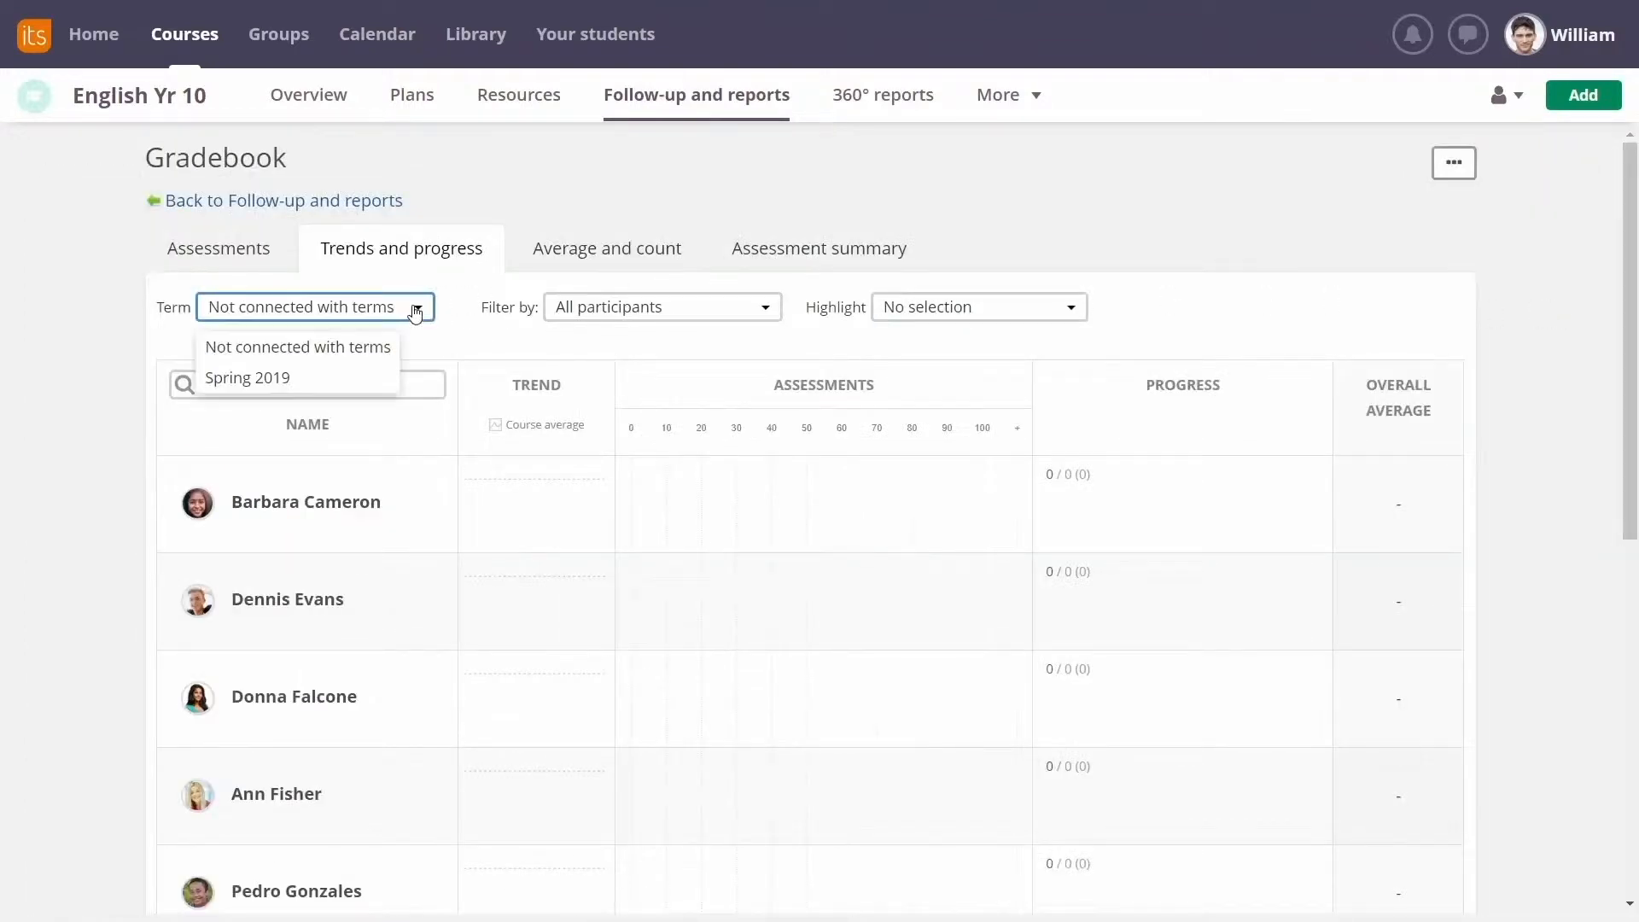
click(246, 378)
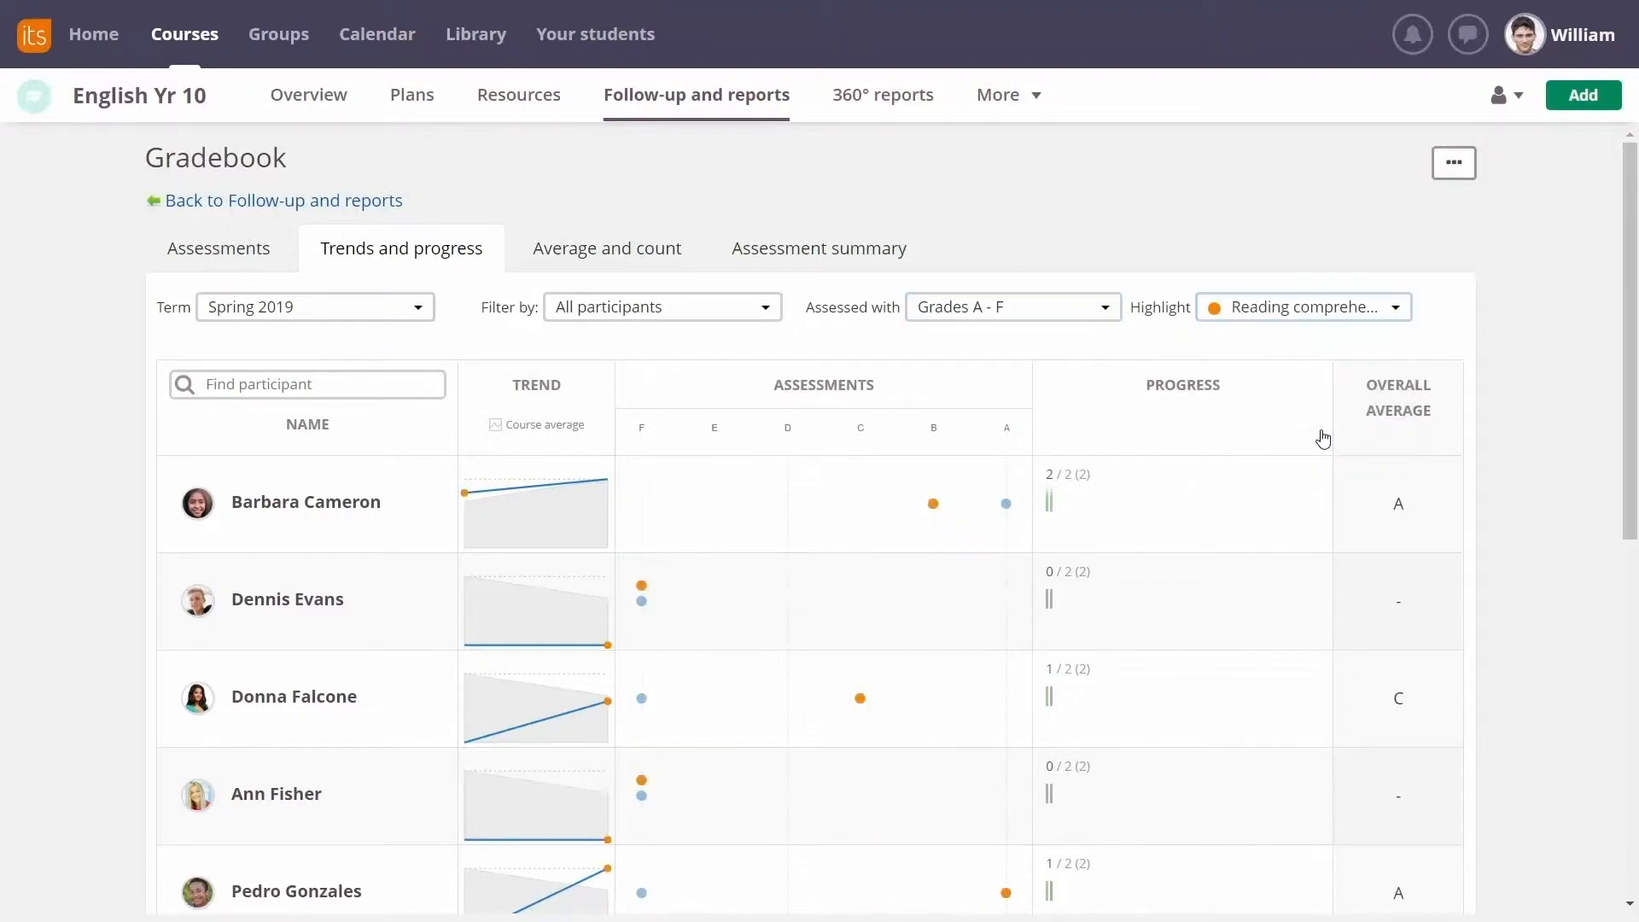
mouse_move(932, 504)
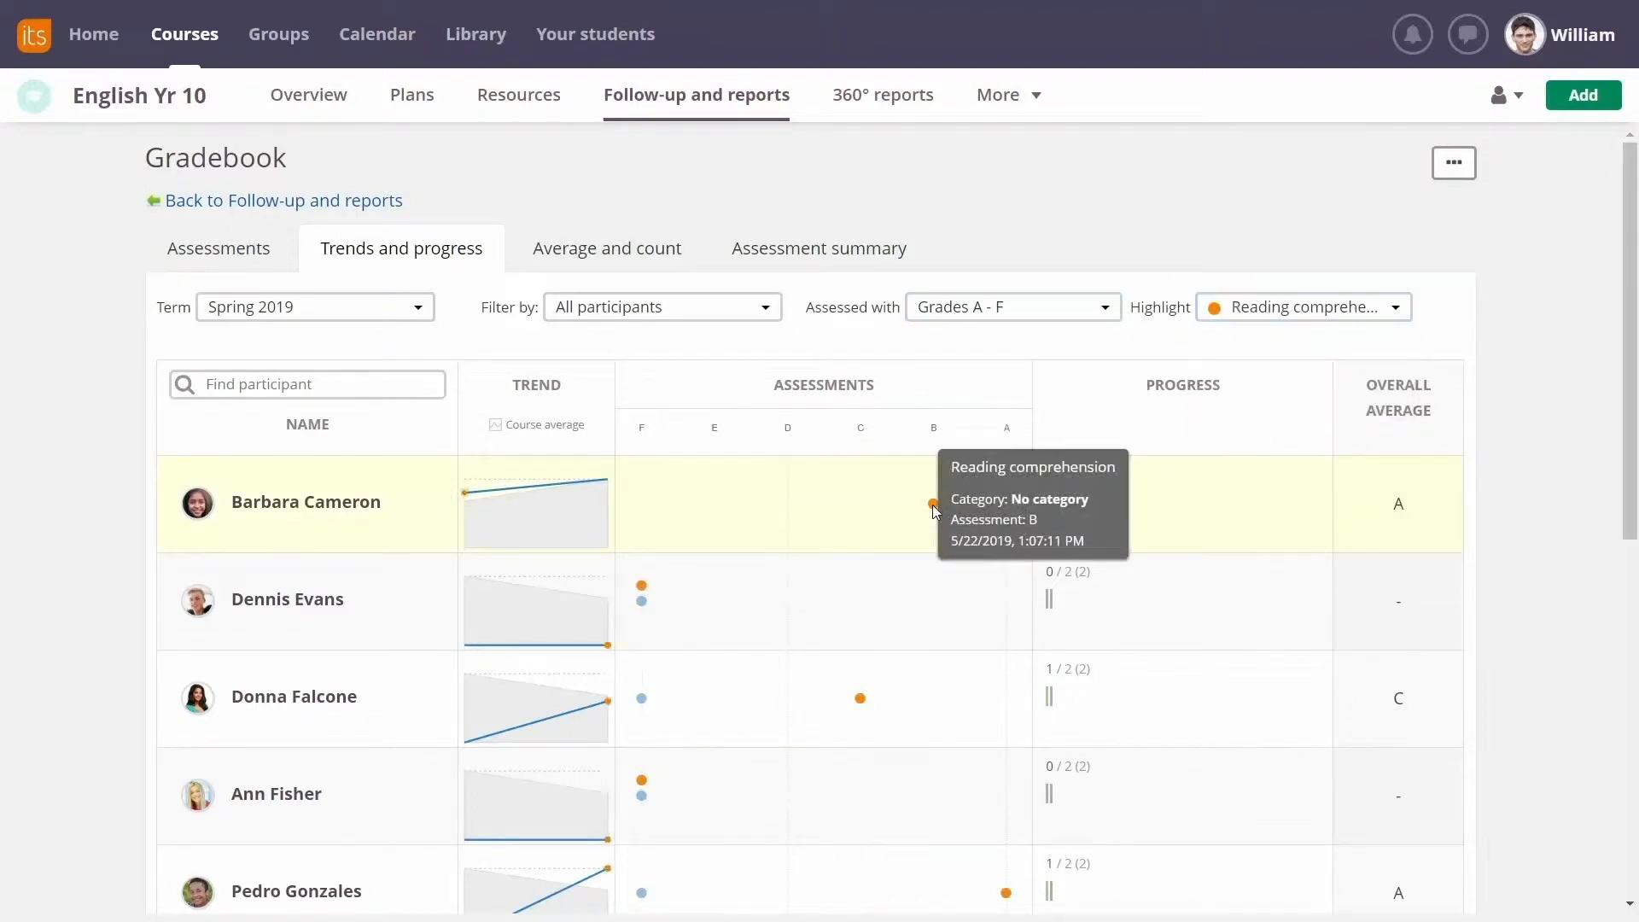
scroll(down, 3)
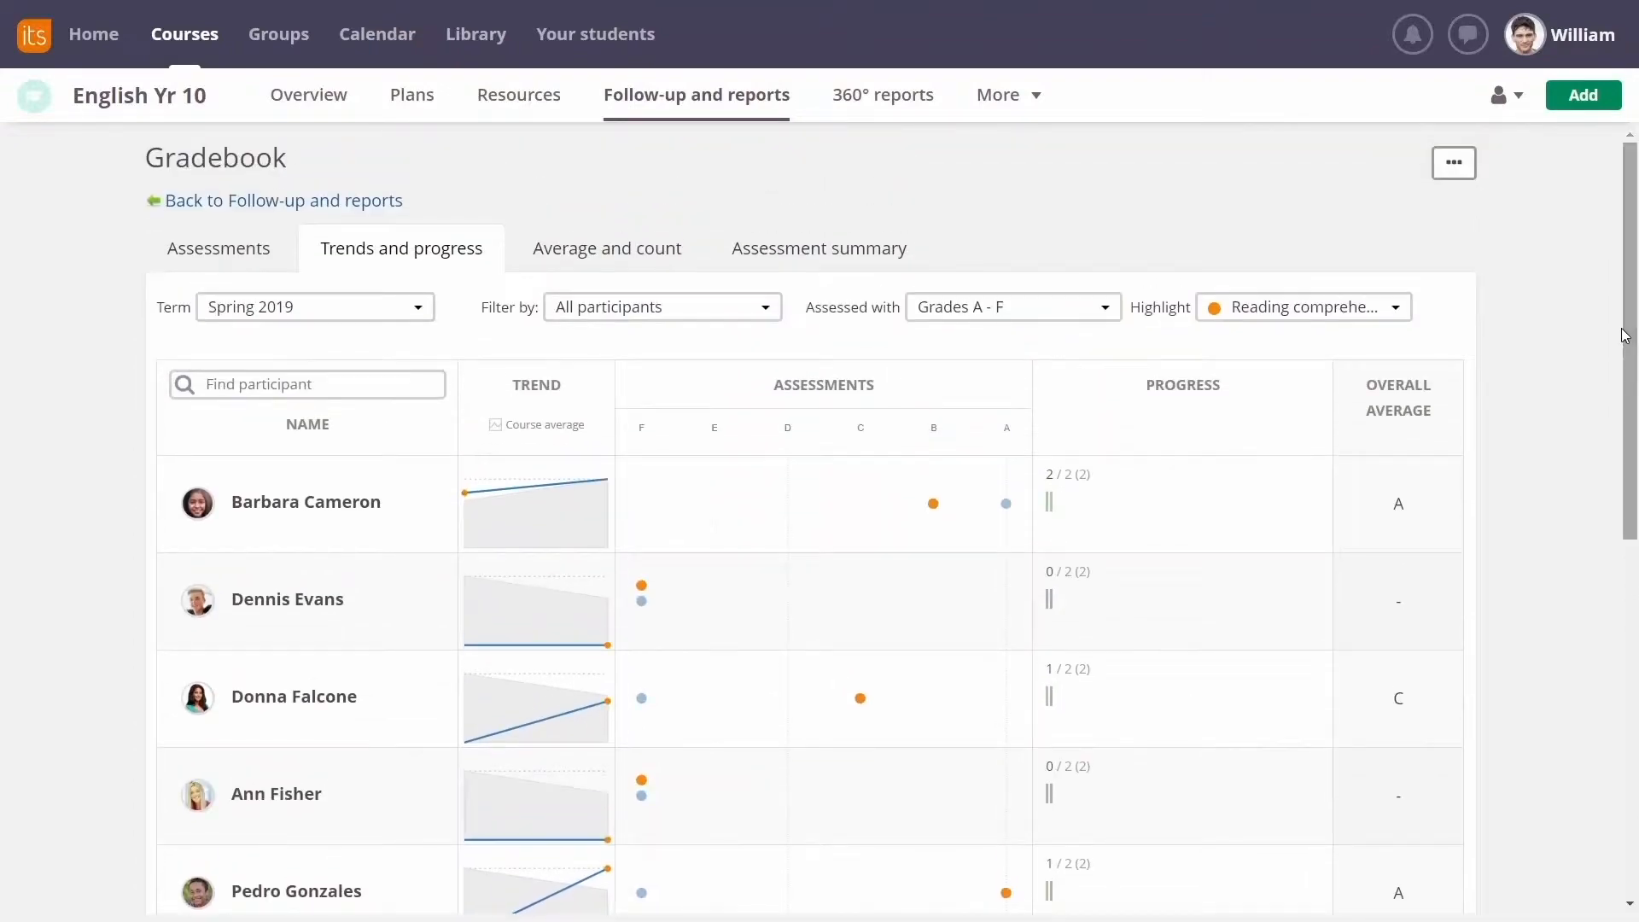
Review the Average and count summary, then return to Follow-up and reports.
click(606, 247)
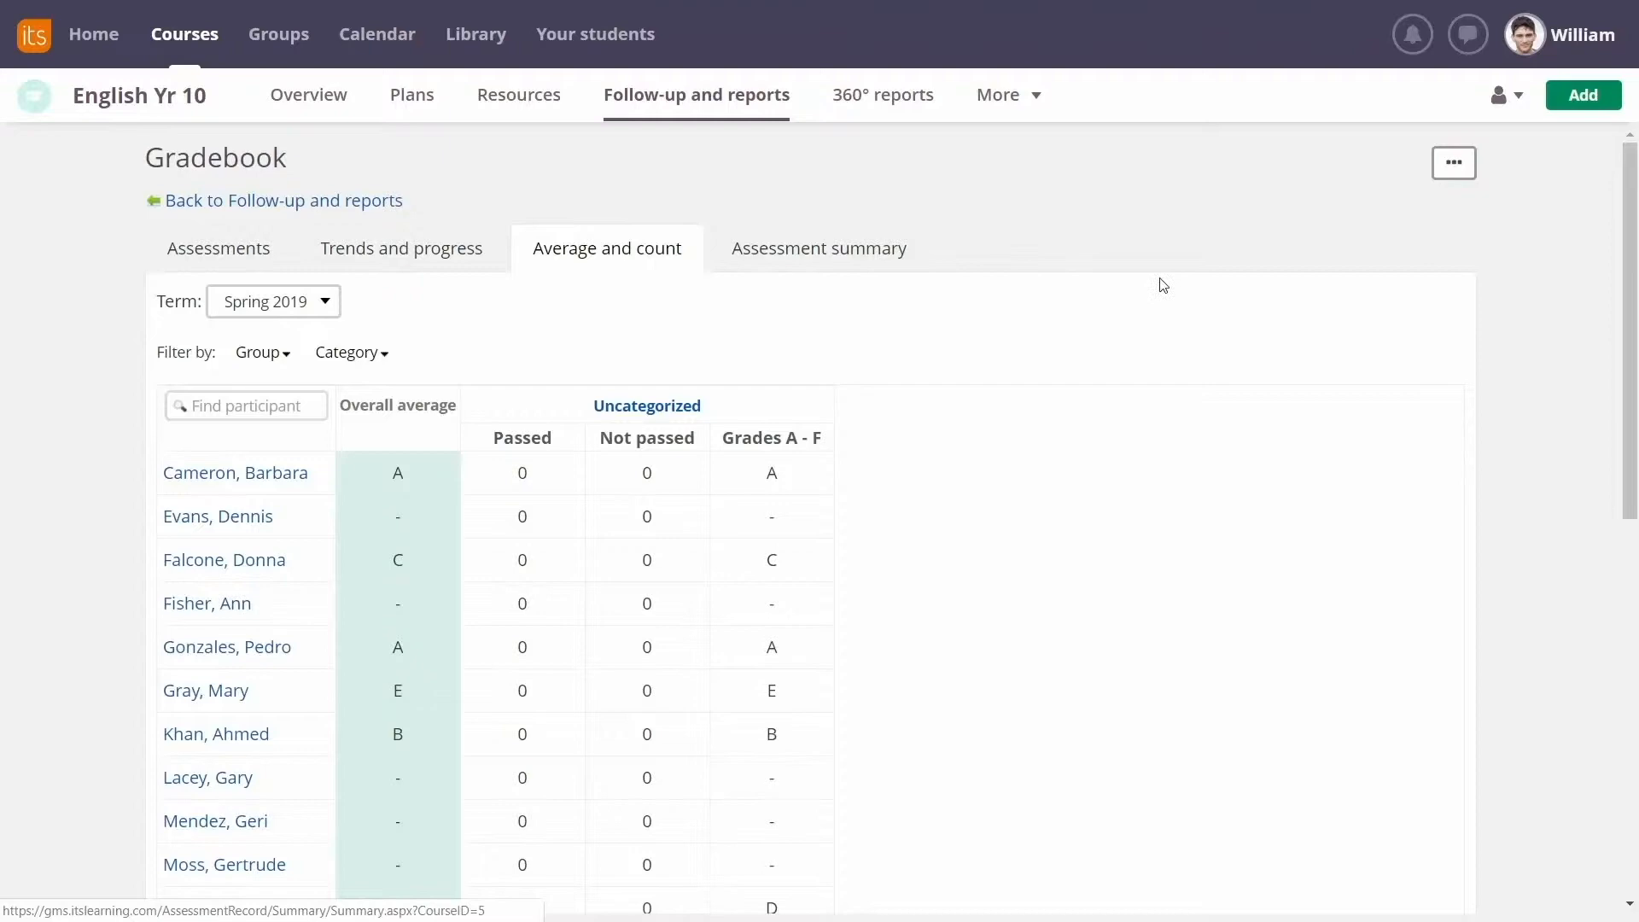
scroll(down, 3)
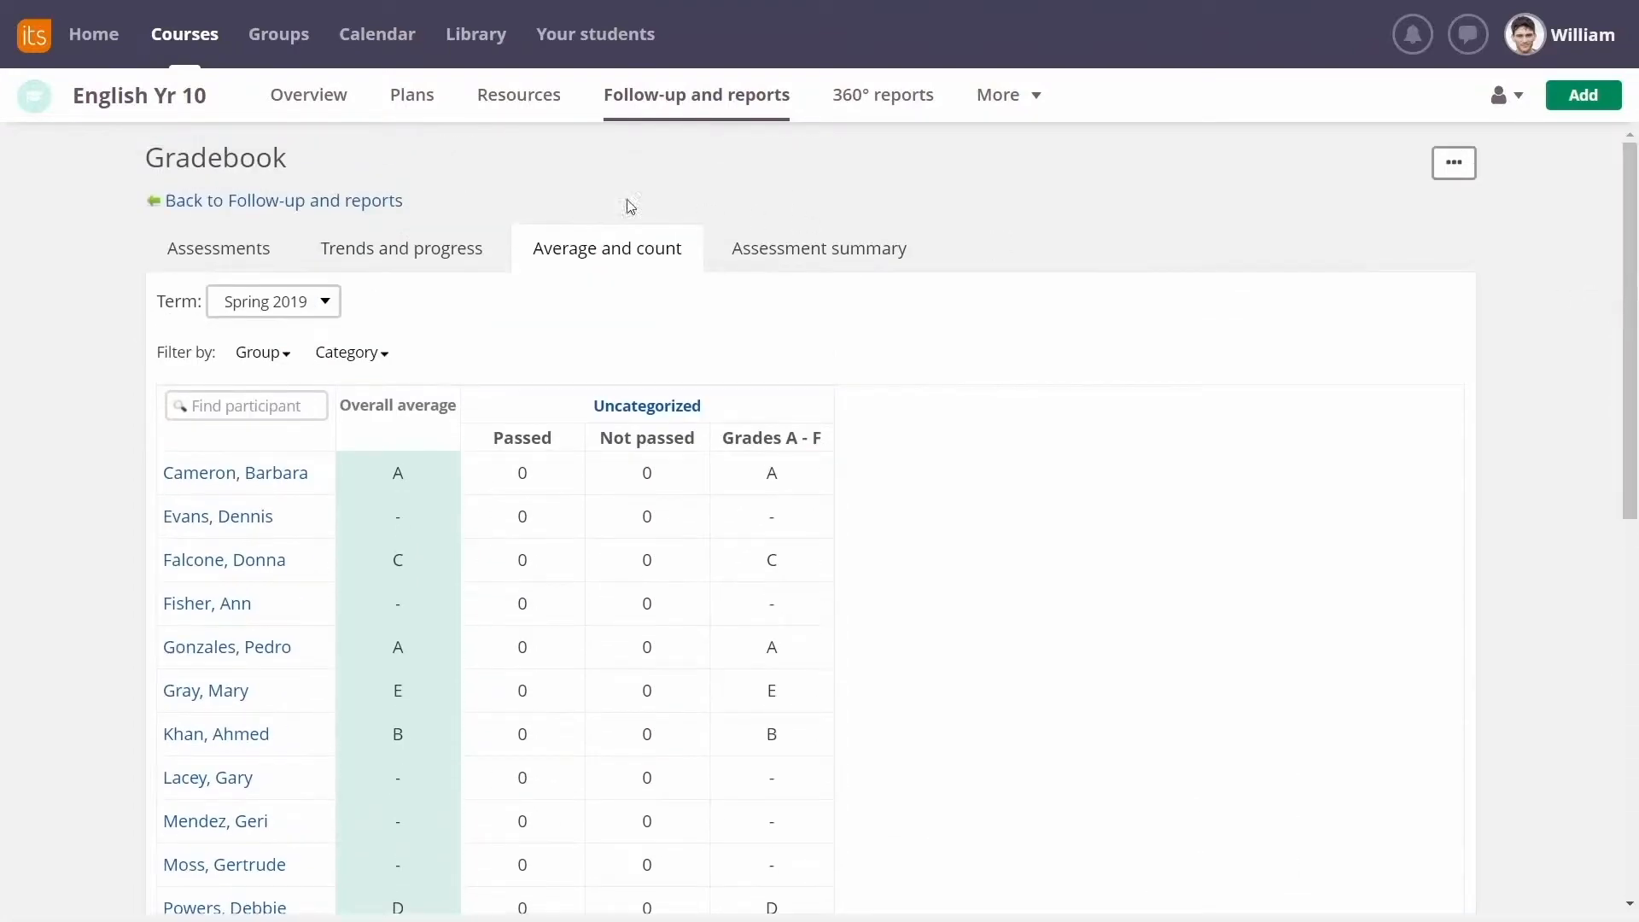
click(284, 200)
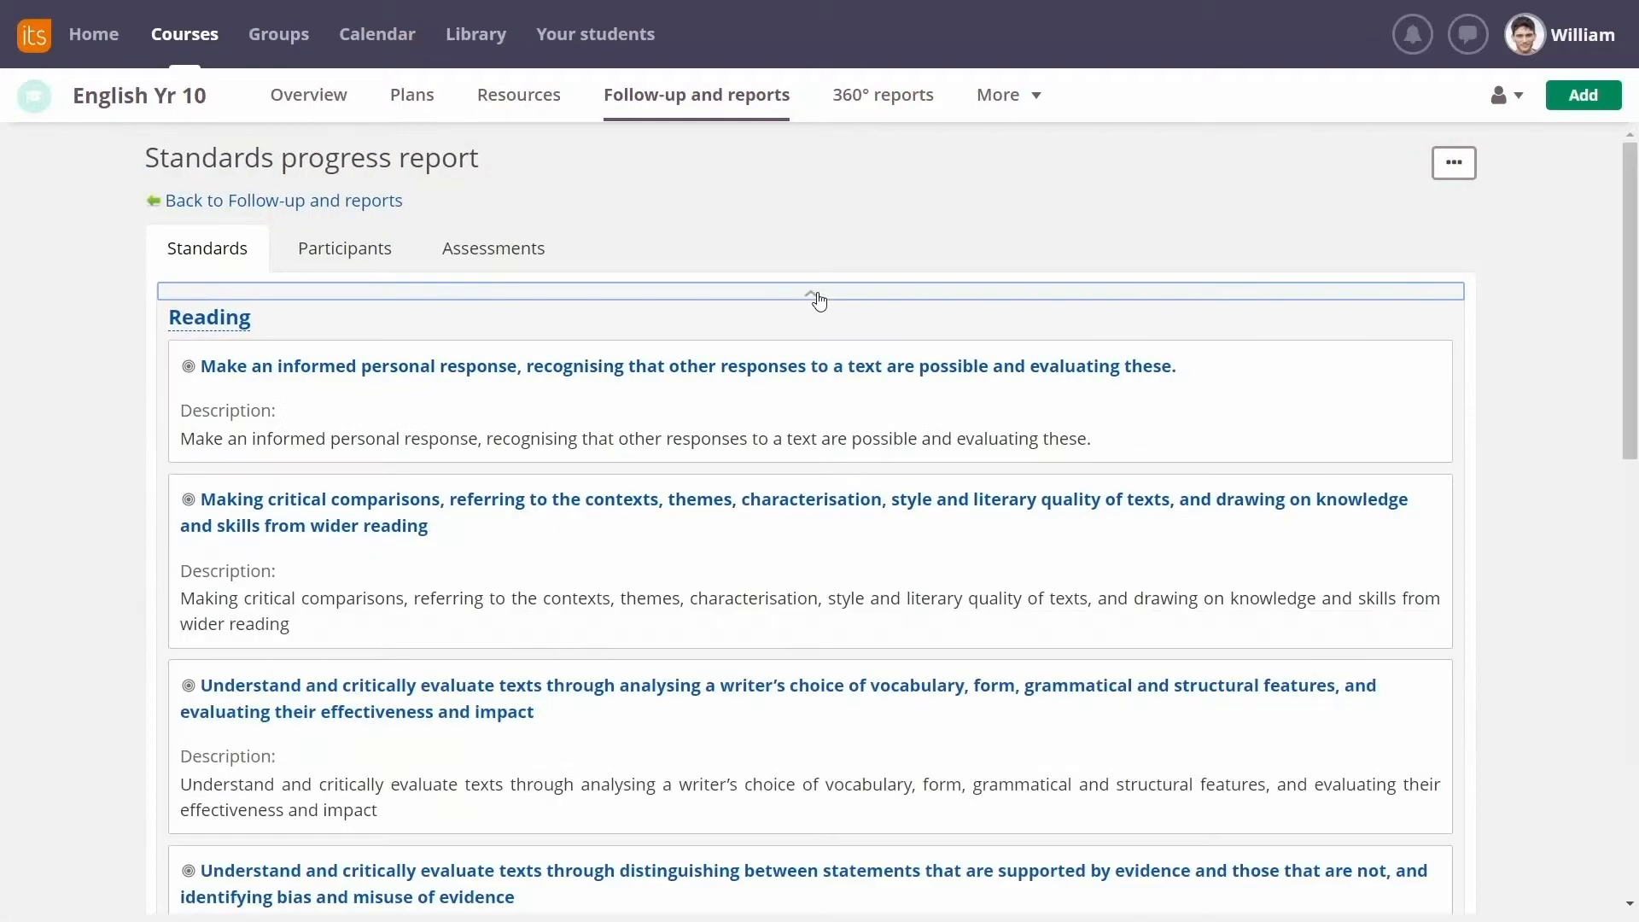
Scan down the standards progress report's list of reading standards.
scroll(down, 3)
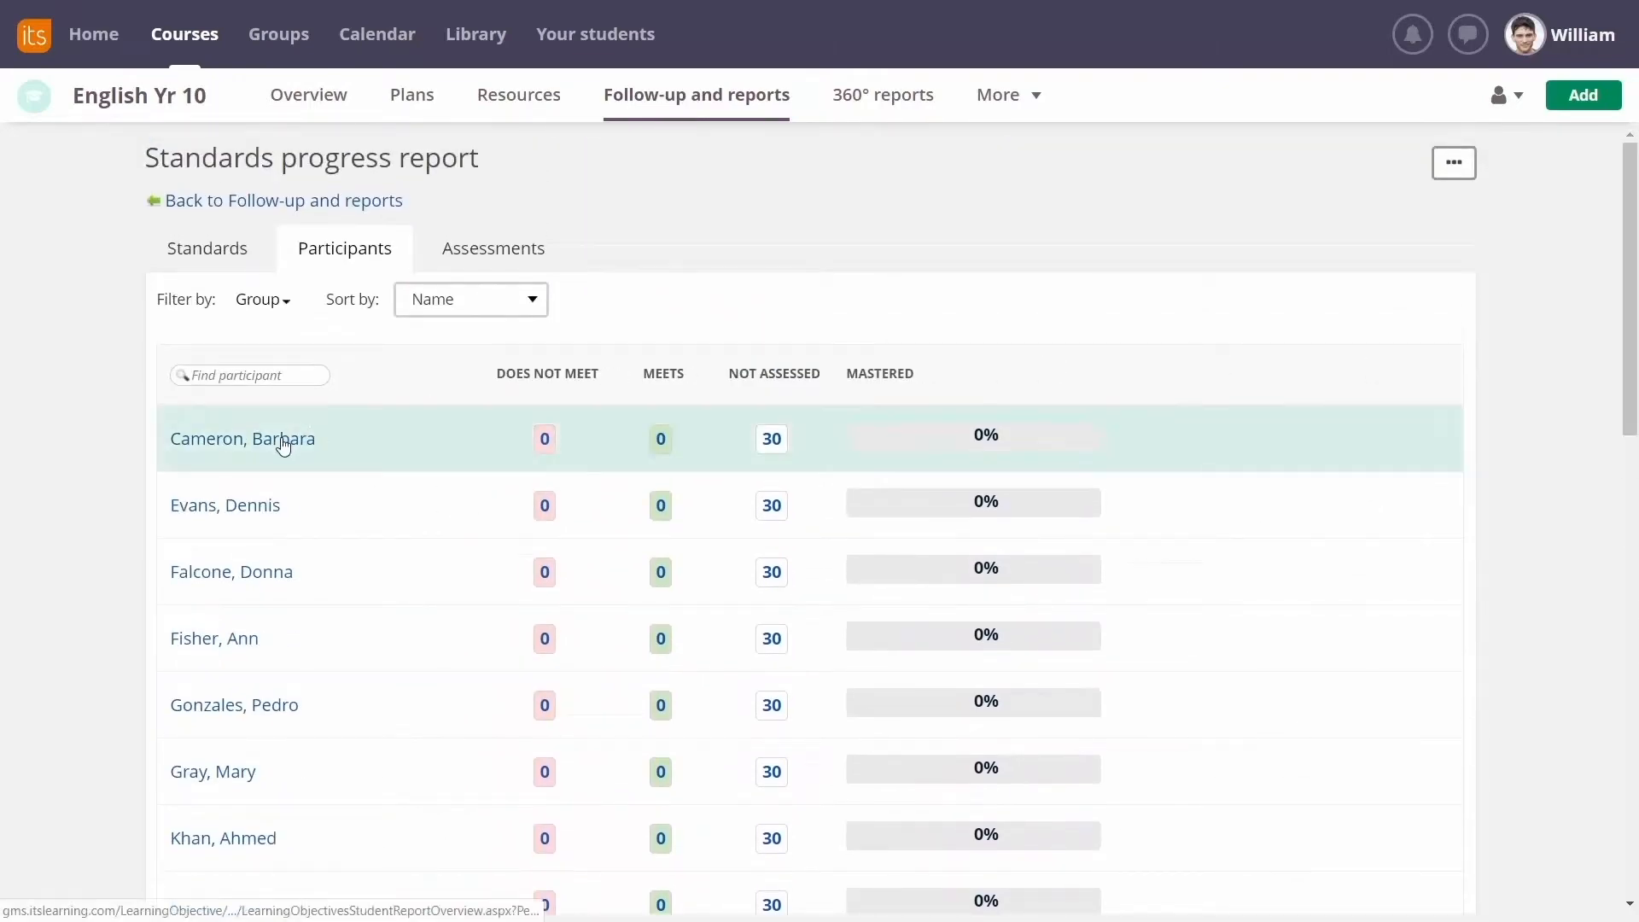
click(243, 439)
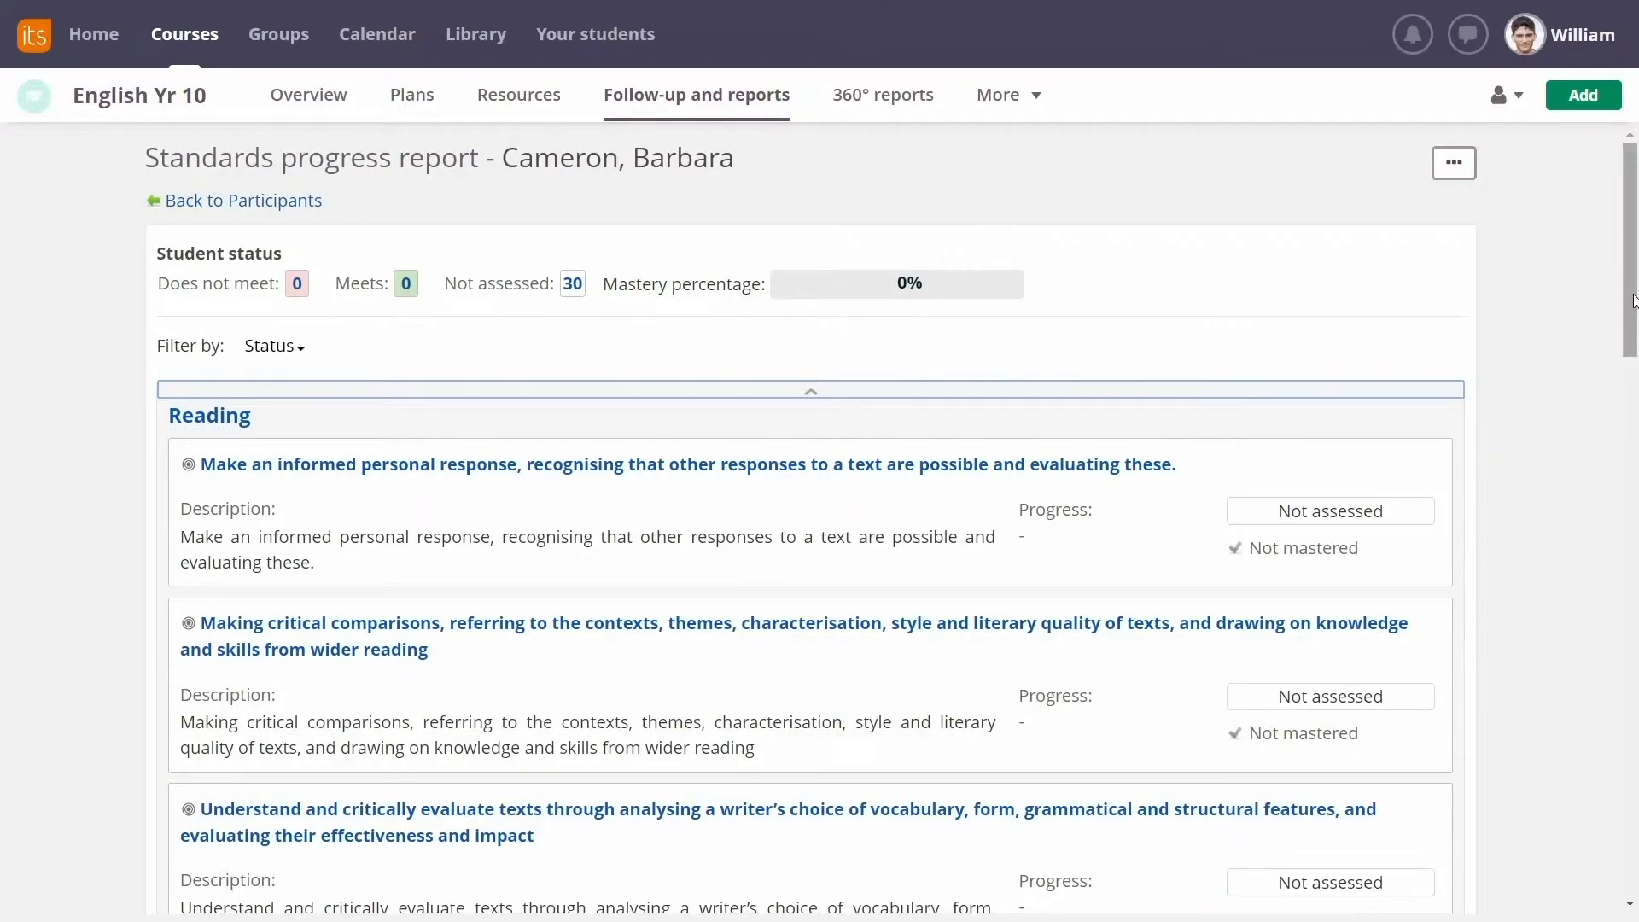
scroll(down, 3)
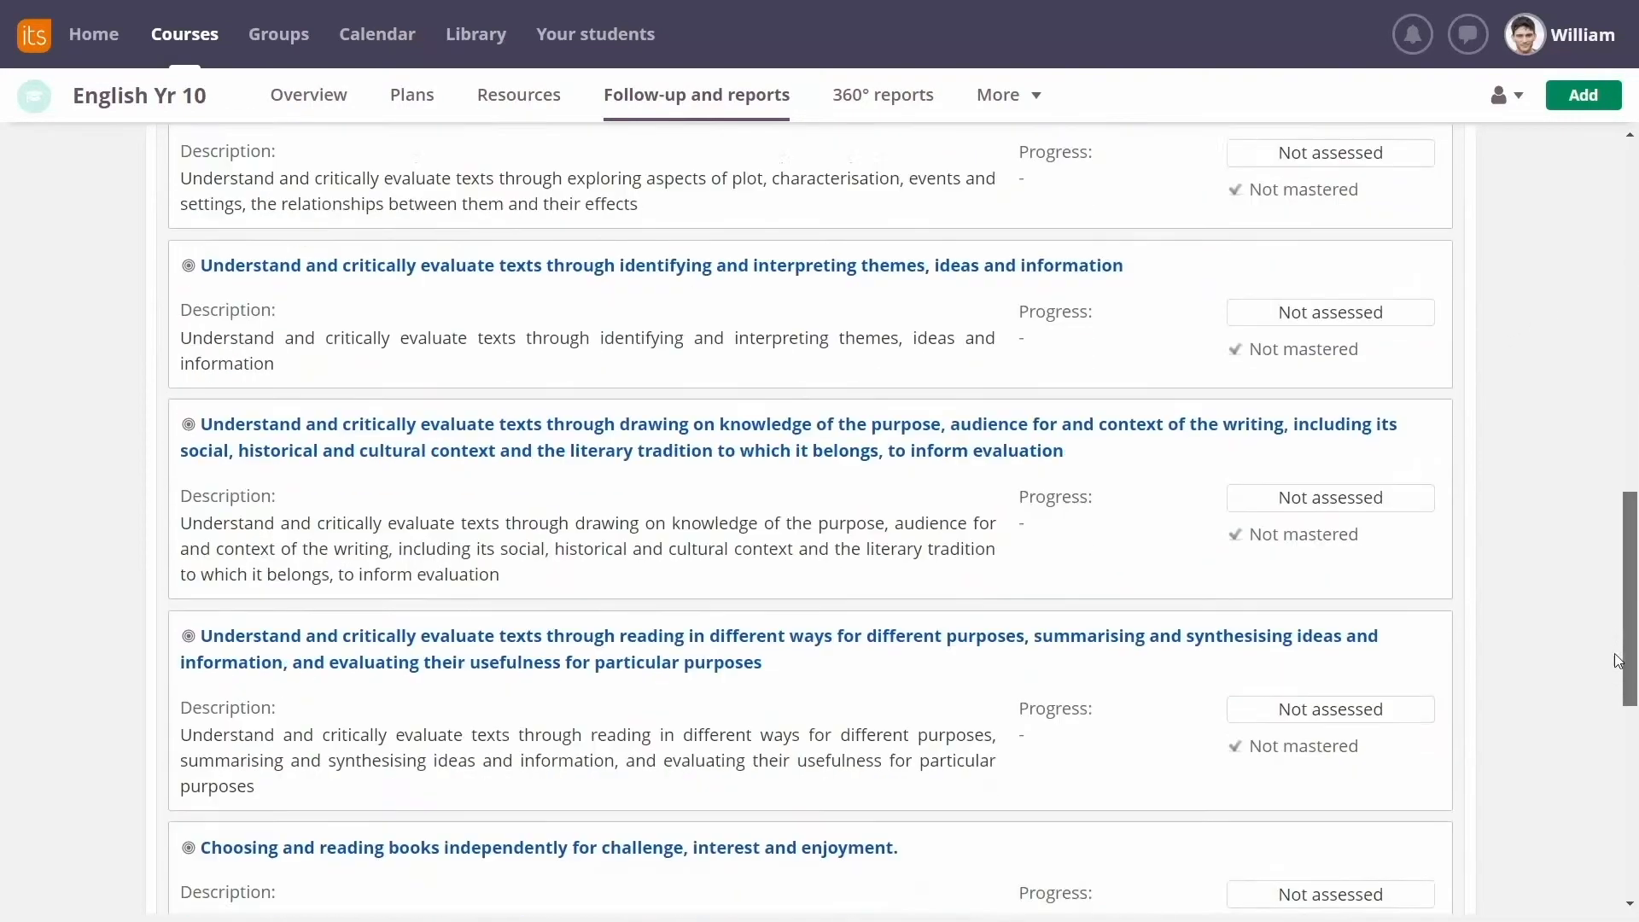
scroll(down, 3)
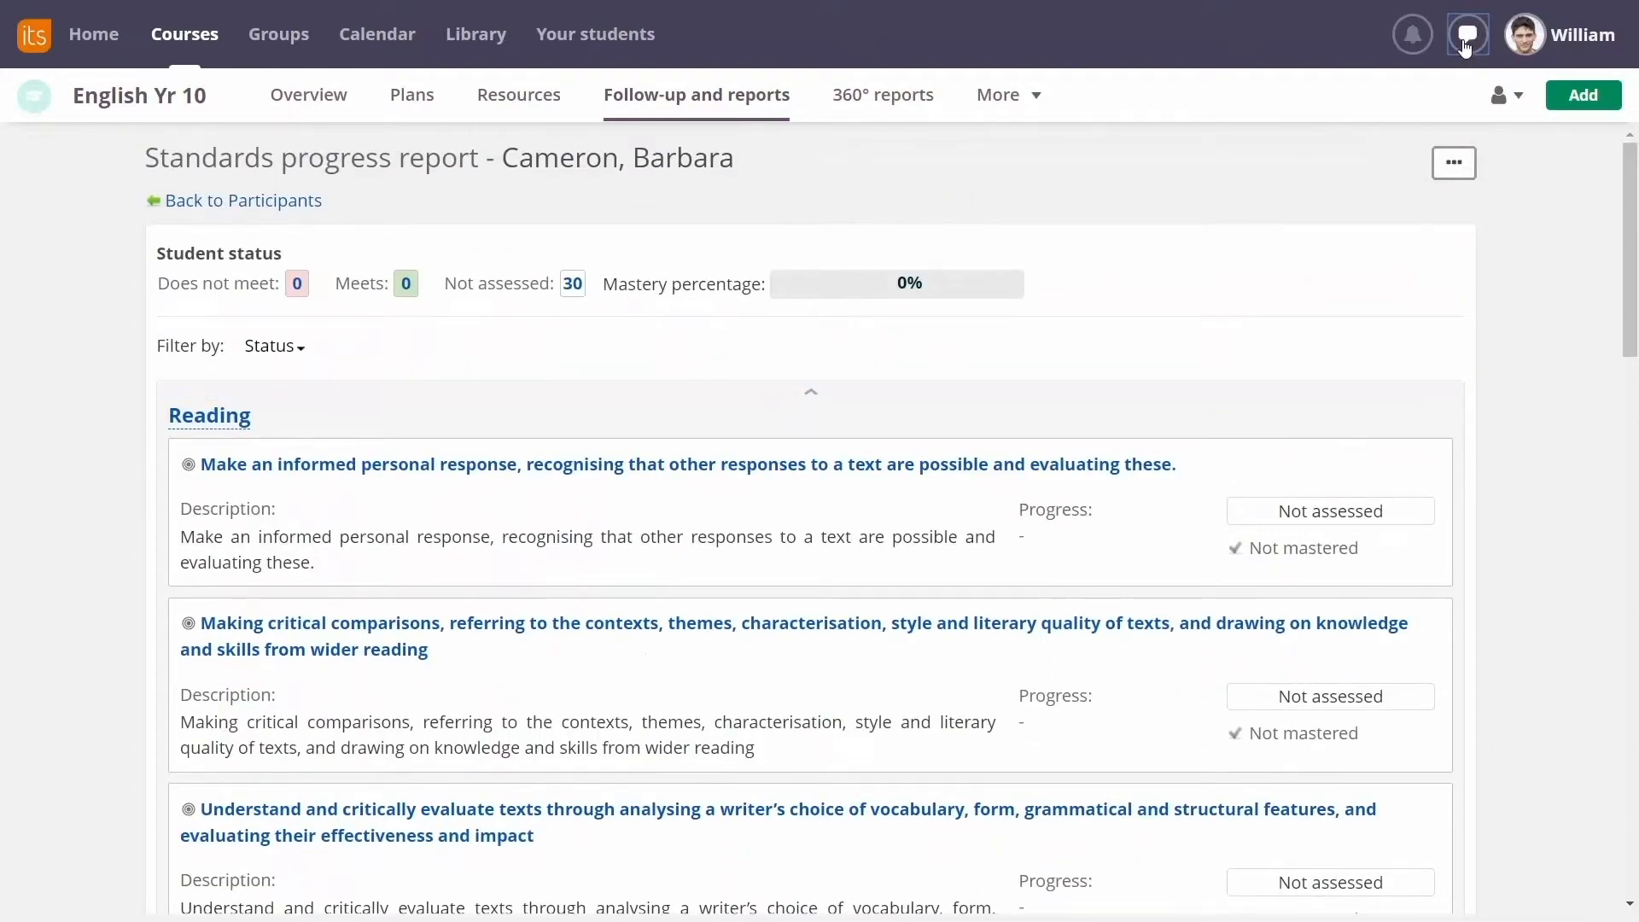
Message Barbara: 'Just want to share a resource that might help you master your language objectives.'.
click(1467, 34)
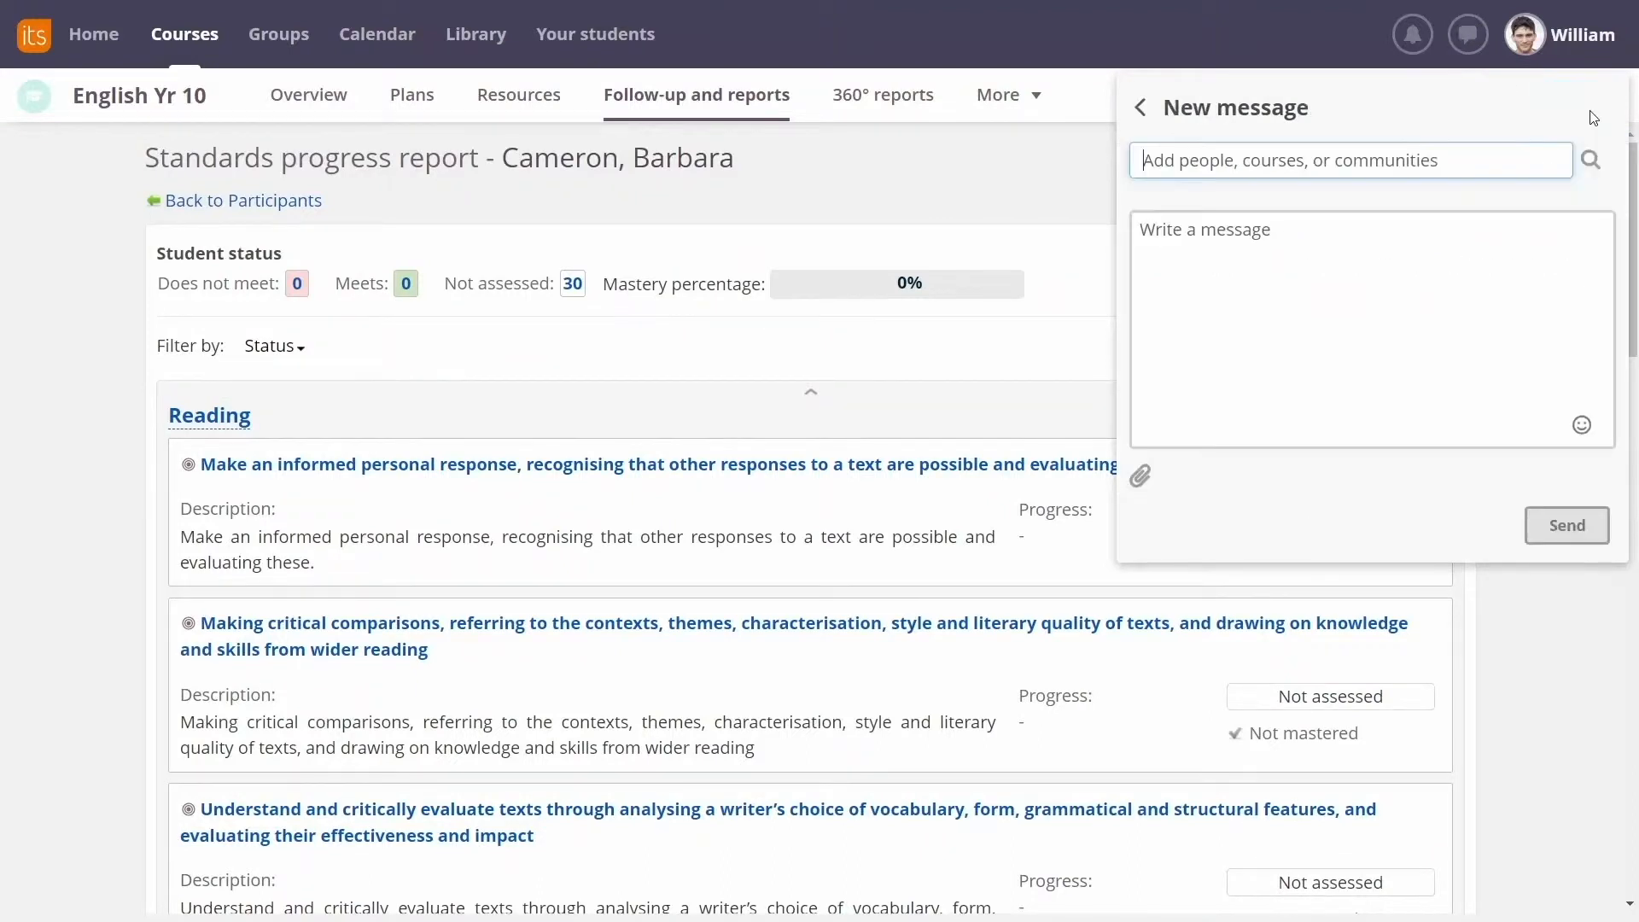
text(Barbar)
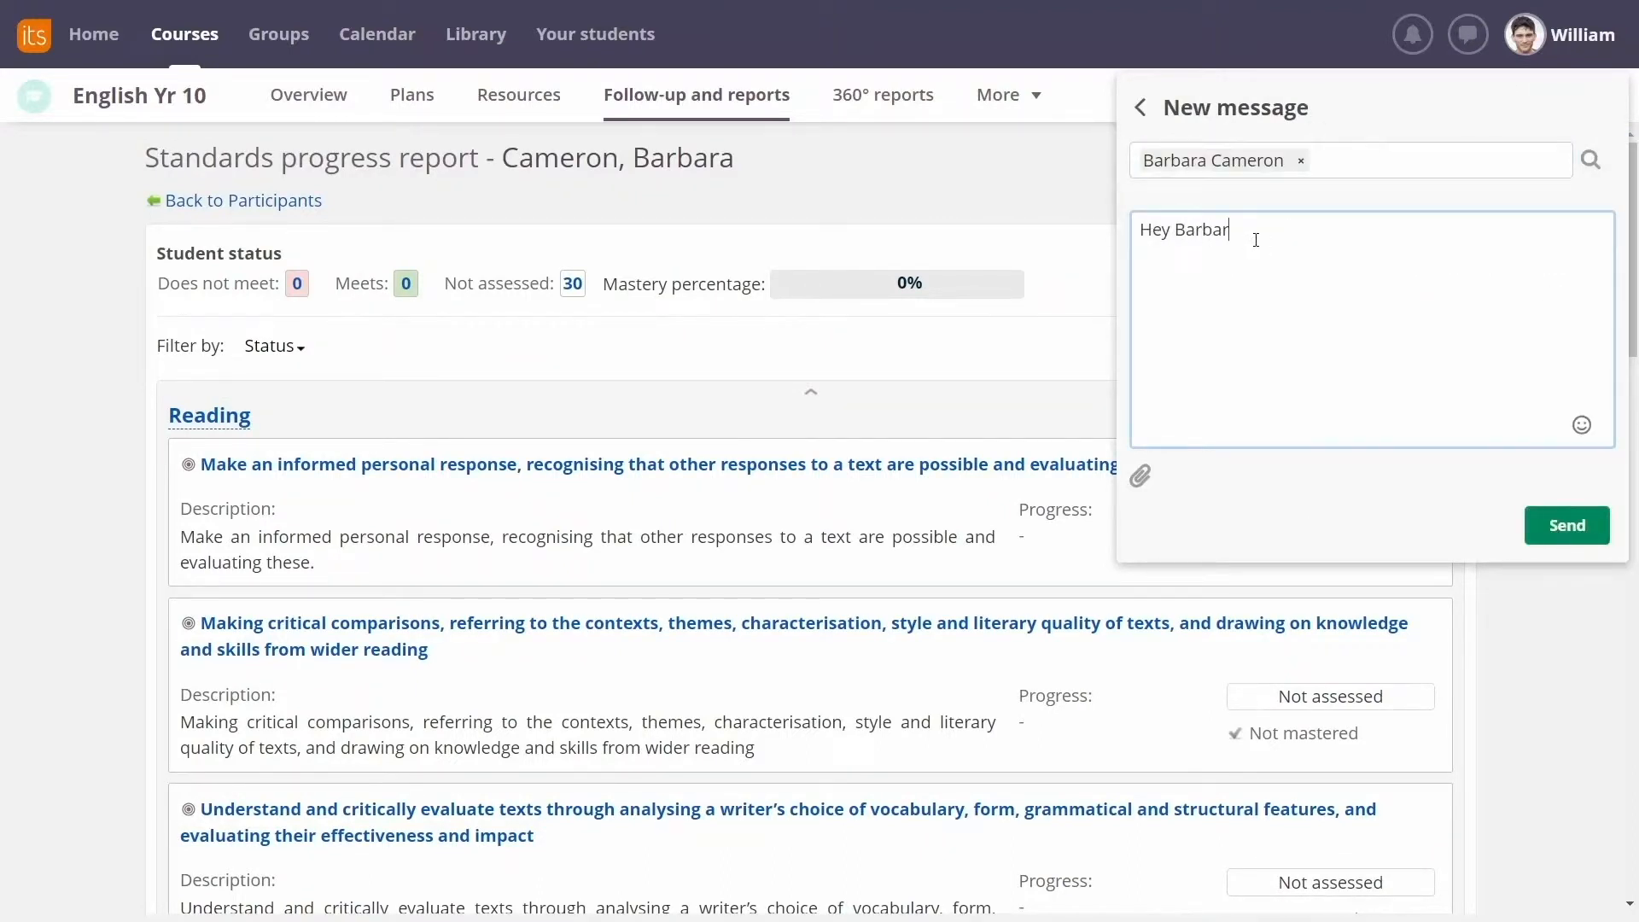
text(a, Just want to share a resource that might help you master your language objectives. I'll post it on the bulletin board!)
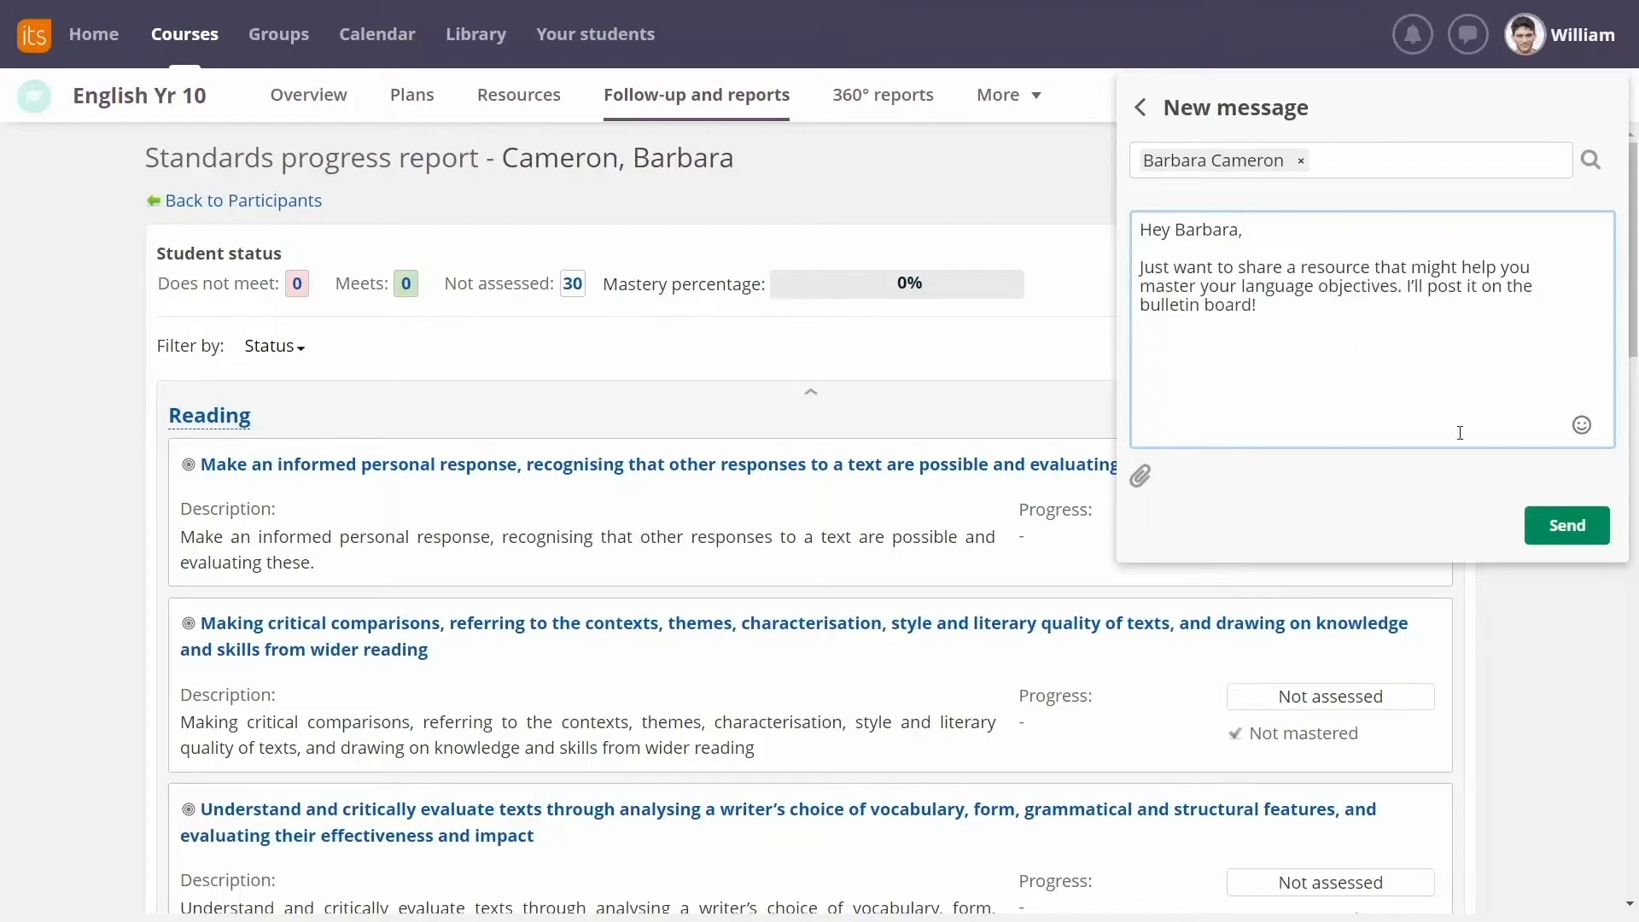
click(1567, 526)
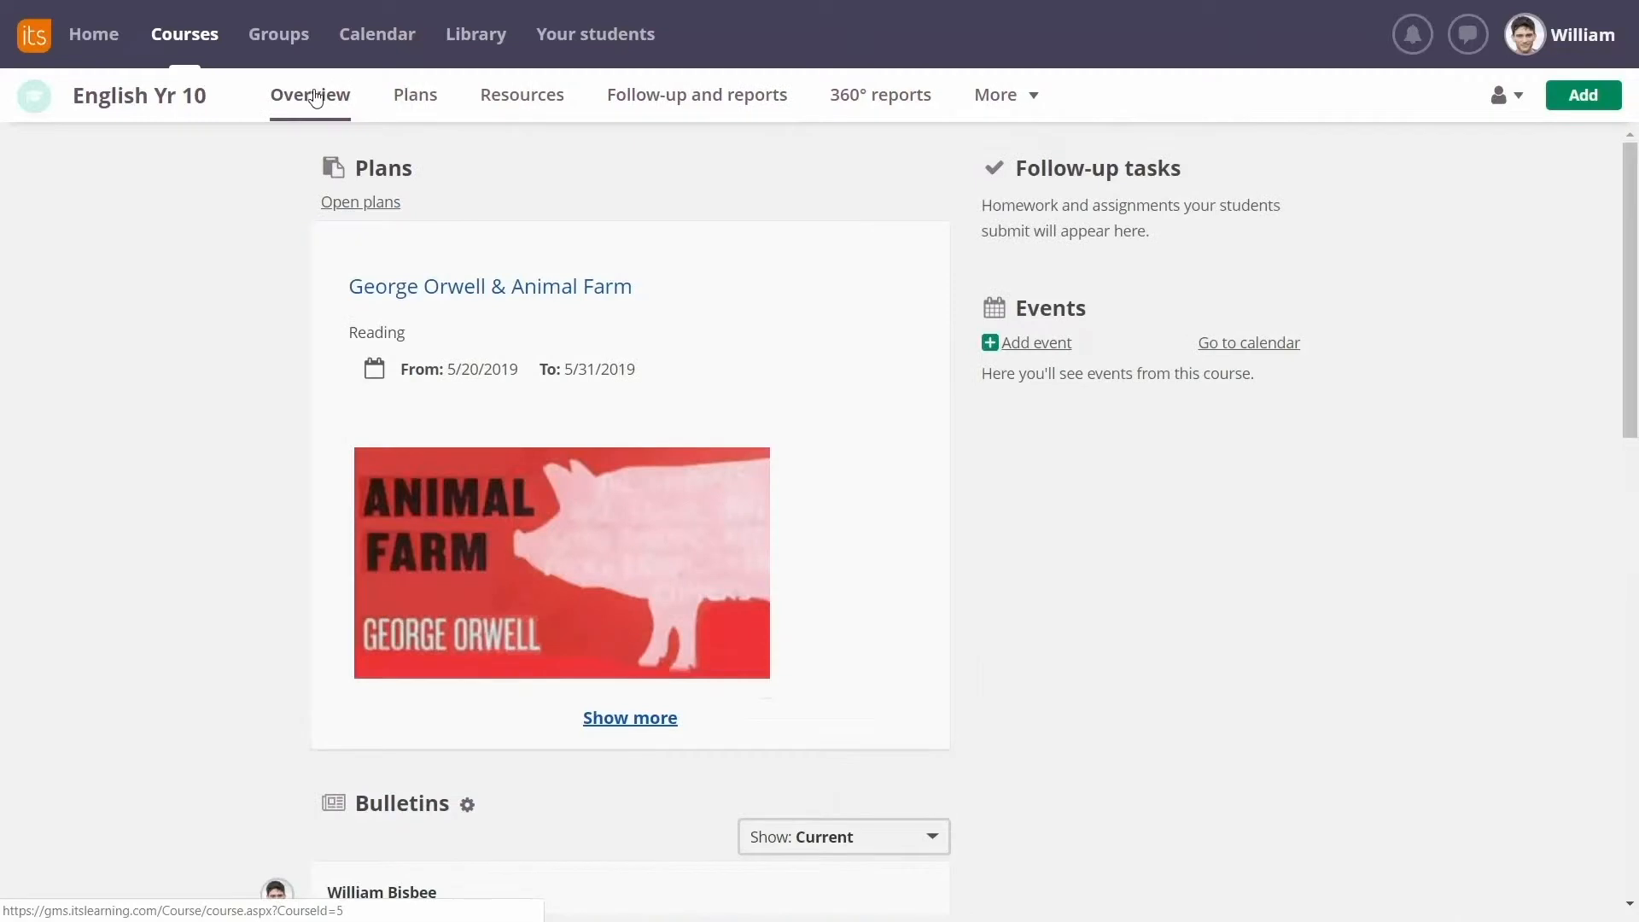
Start attaching a course resource to a new bulletin in the Bulletins section.
scroll(down, 3)
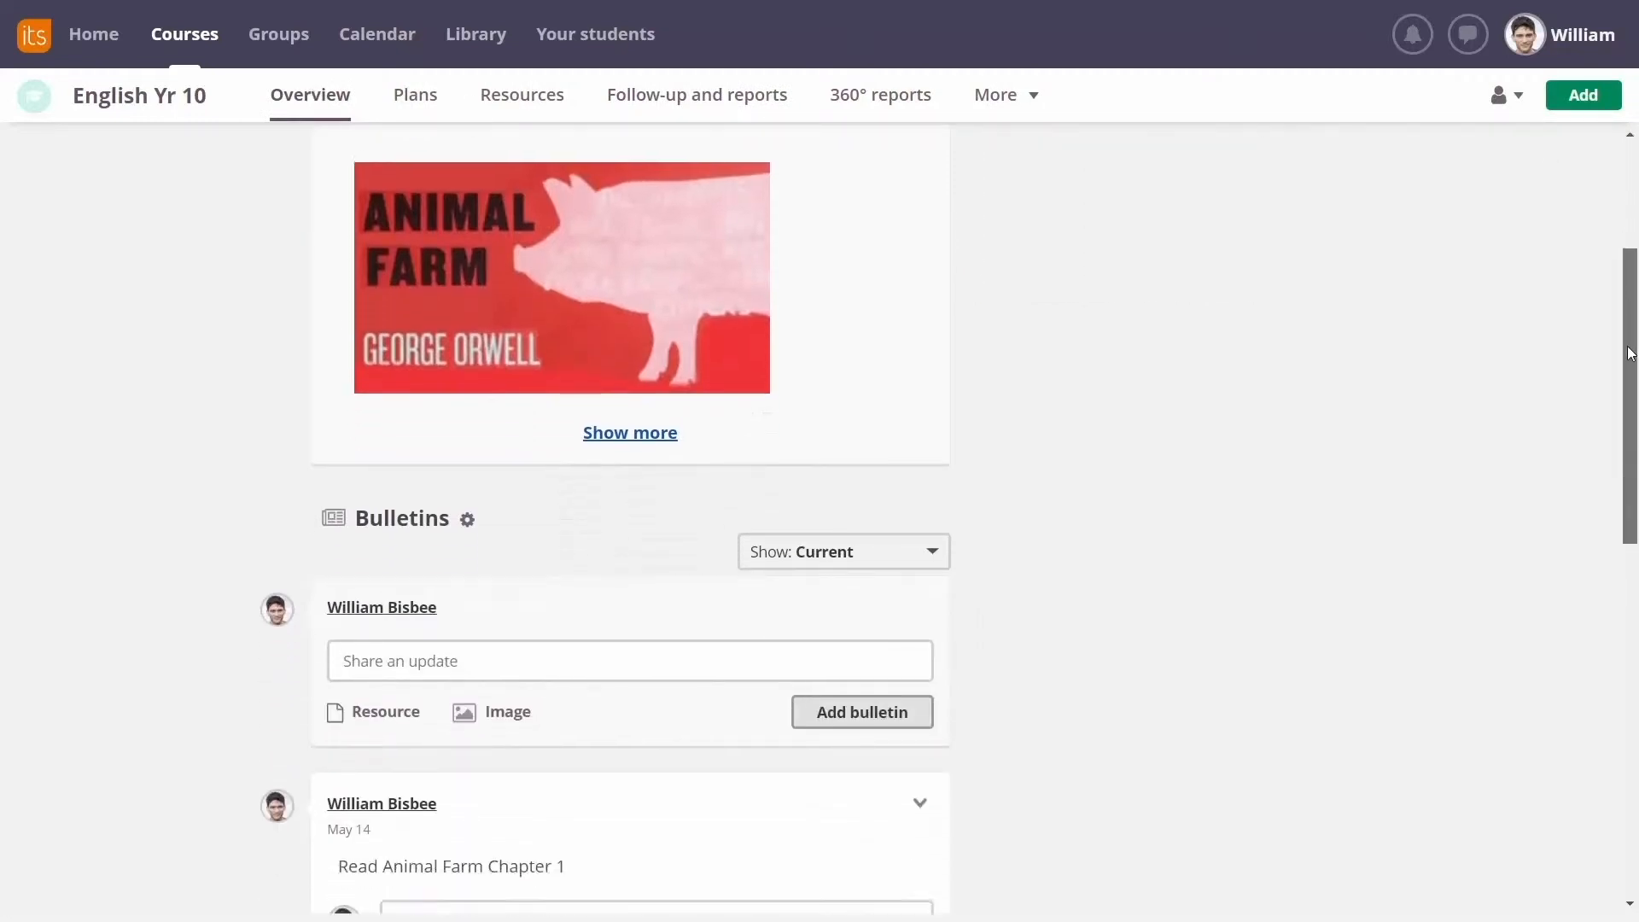
scroll(down, 3)
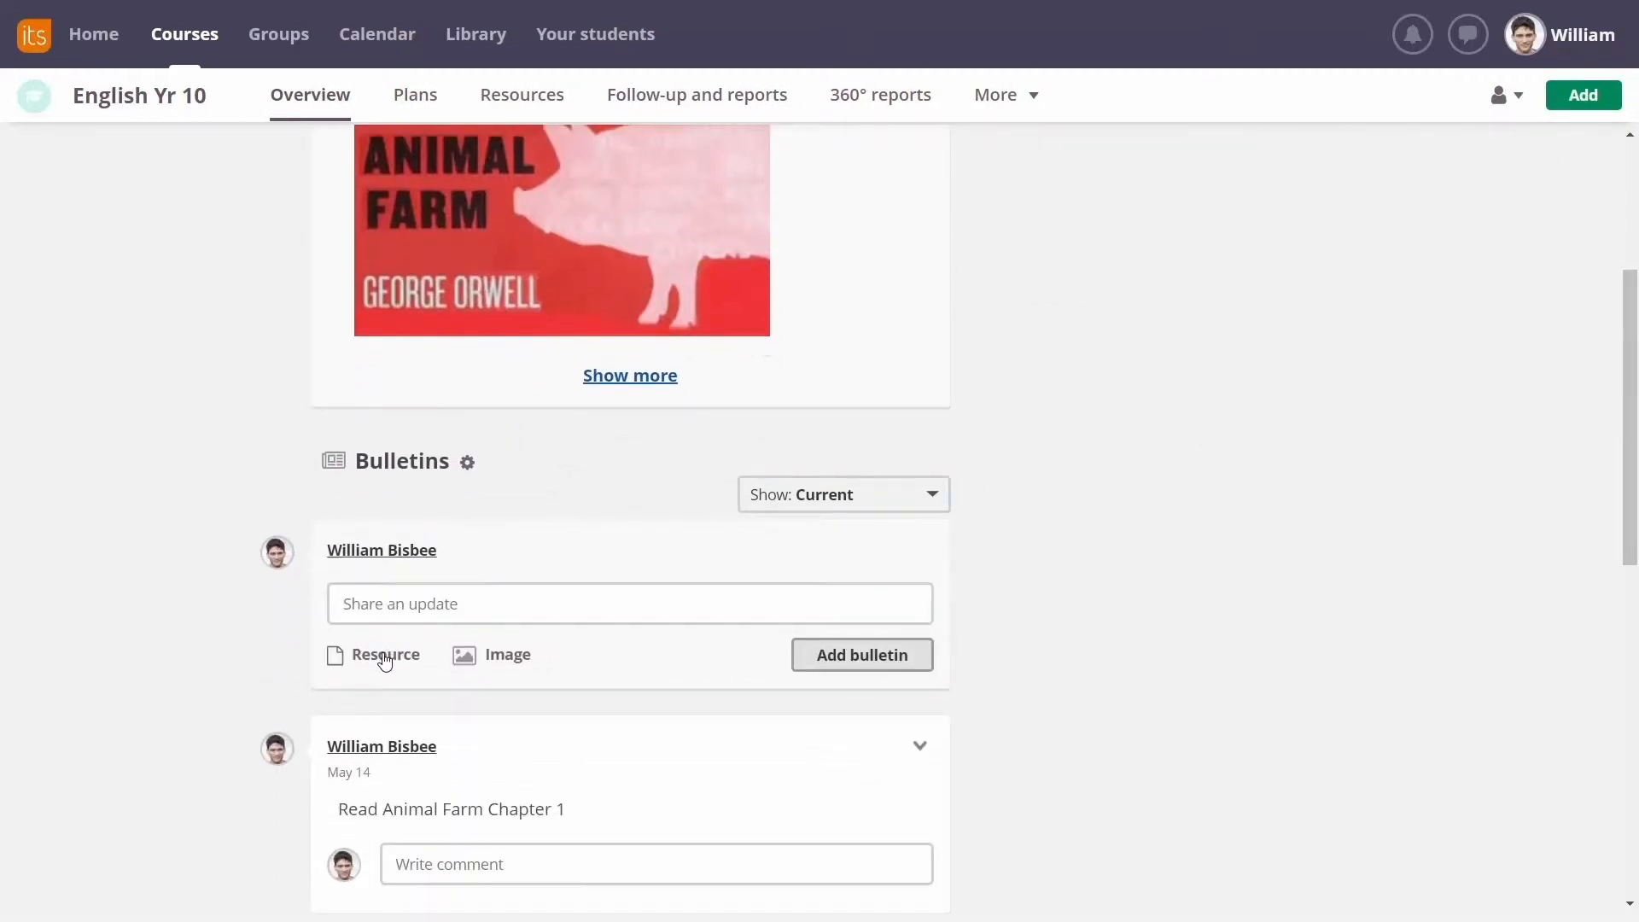
click(384, 655)
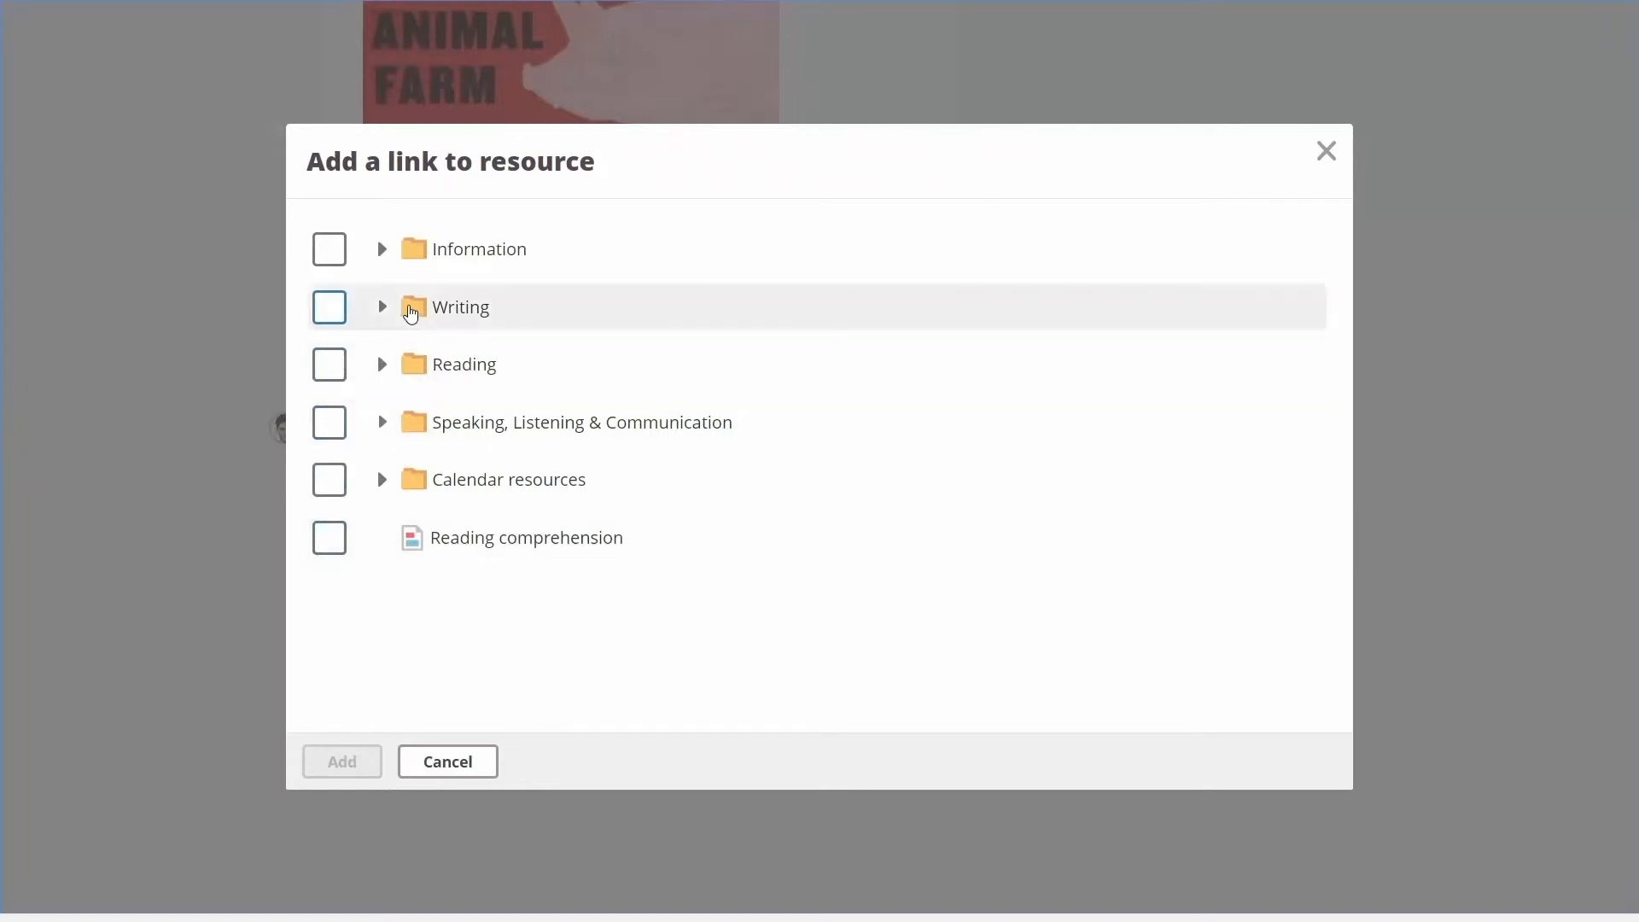